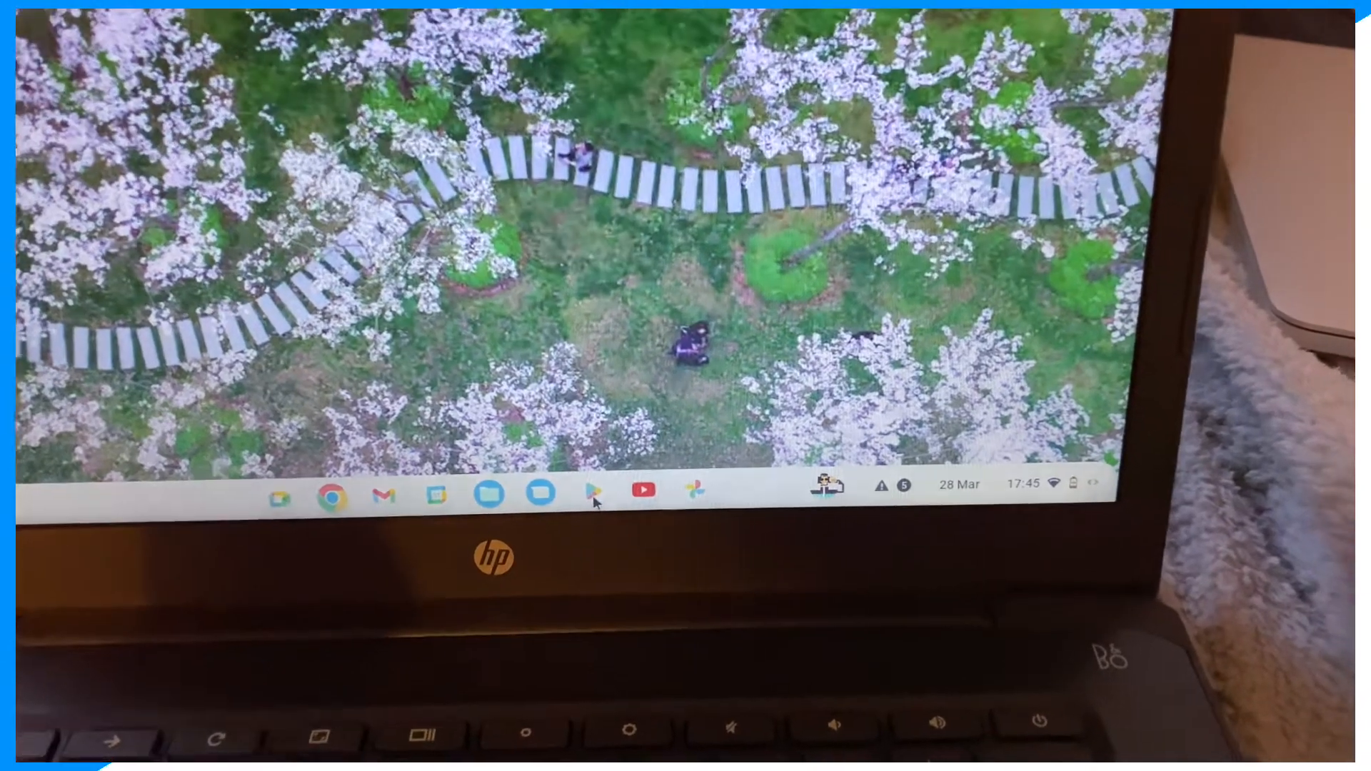
Search the Play Store for 'vpn' and browse the results
left_click(601, 497)
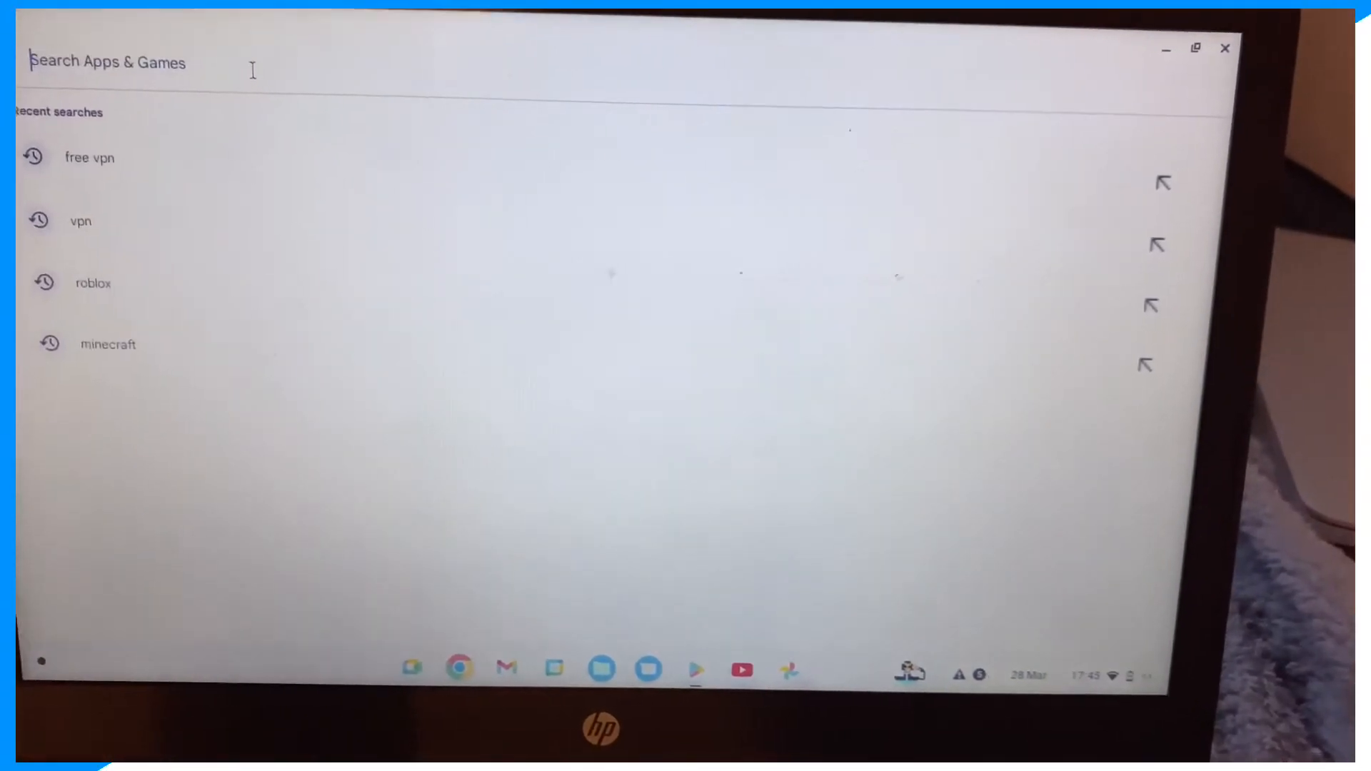
type("vpn")
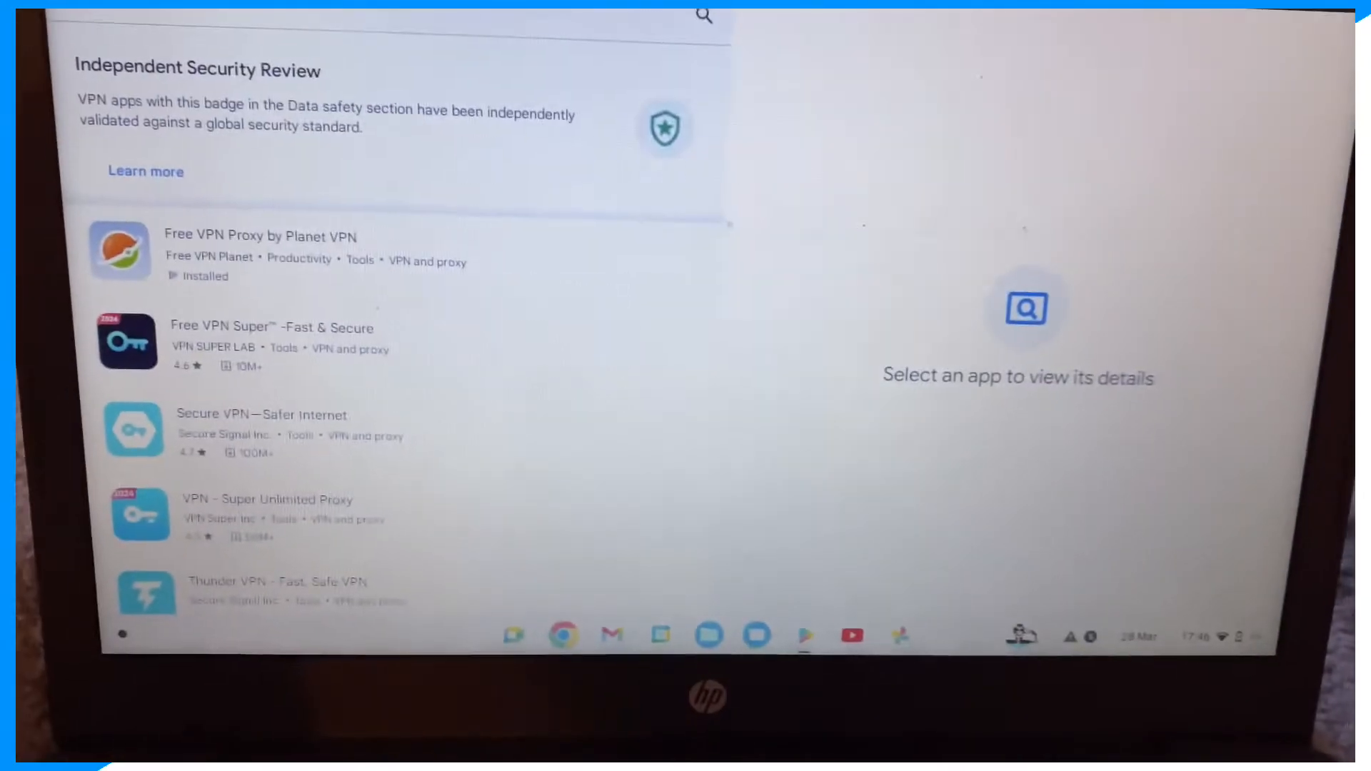
scroll("down", 3)
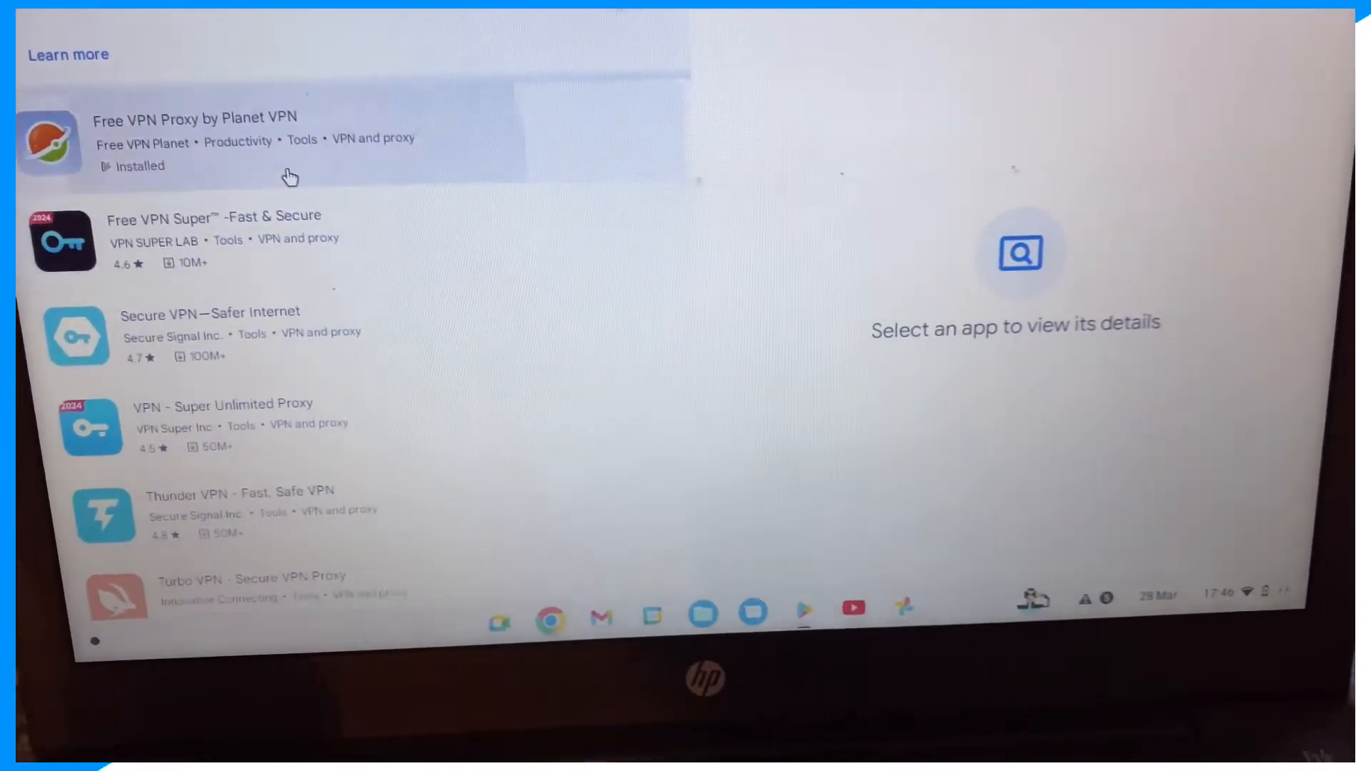
View the Free VPN Proxy by Planet VPN store listing and scroll through it
left_click(210, 140)
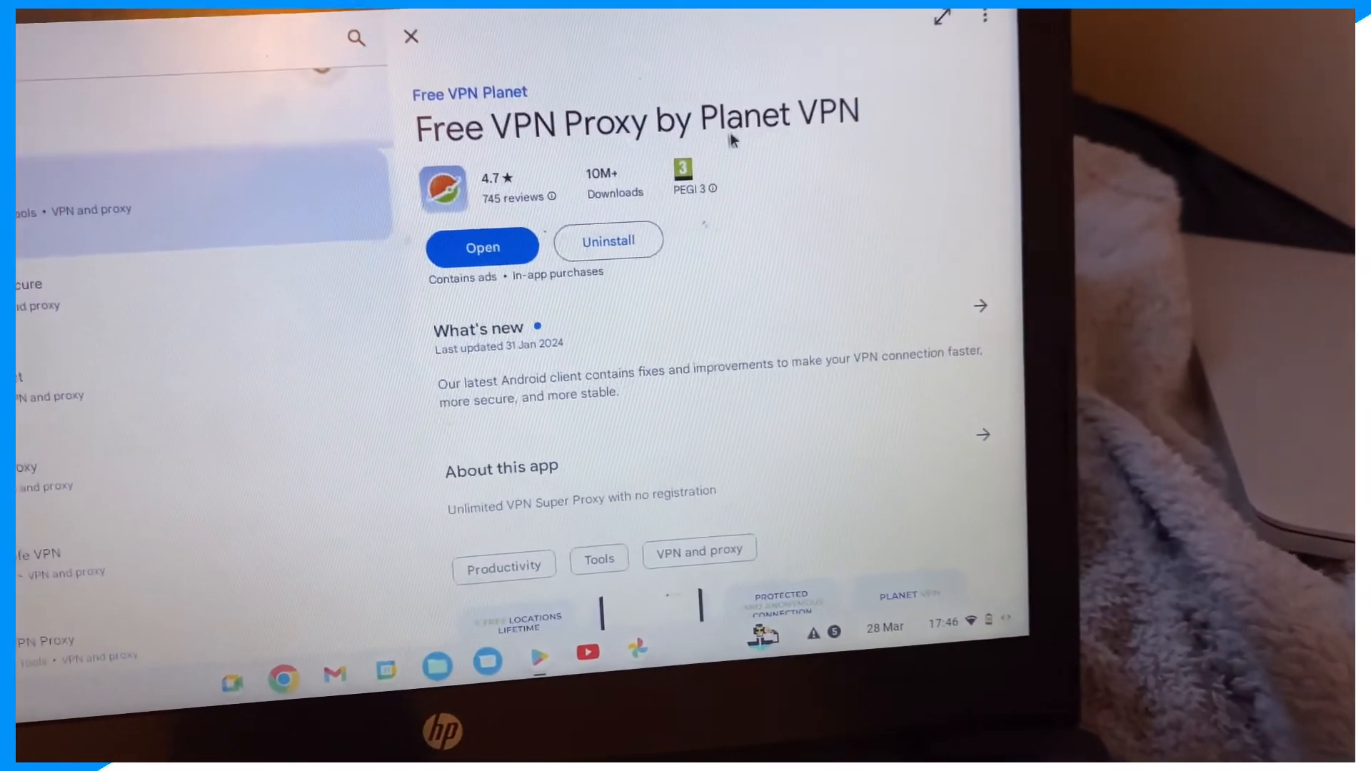
scroll("down", 3)
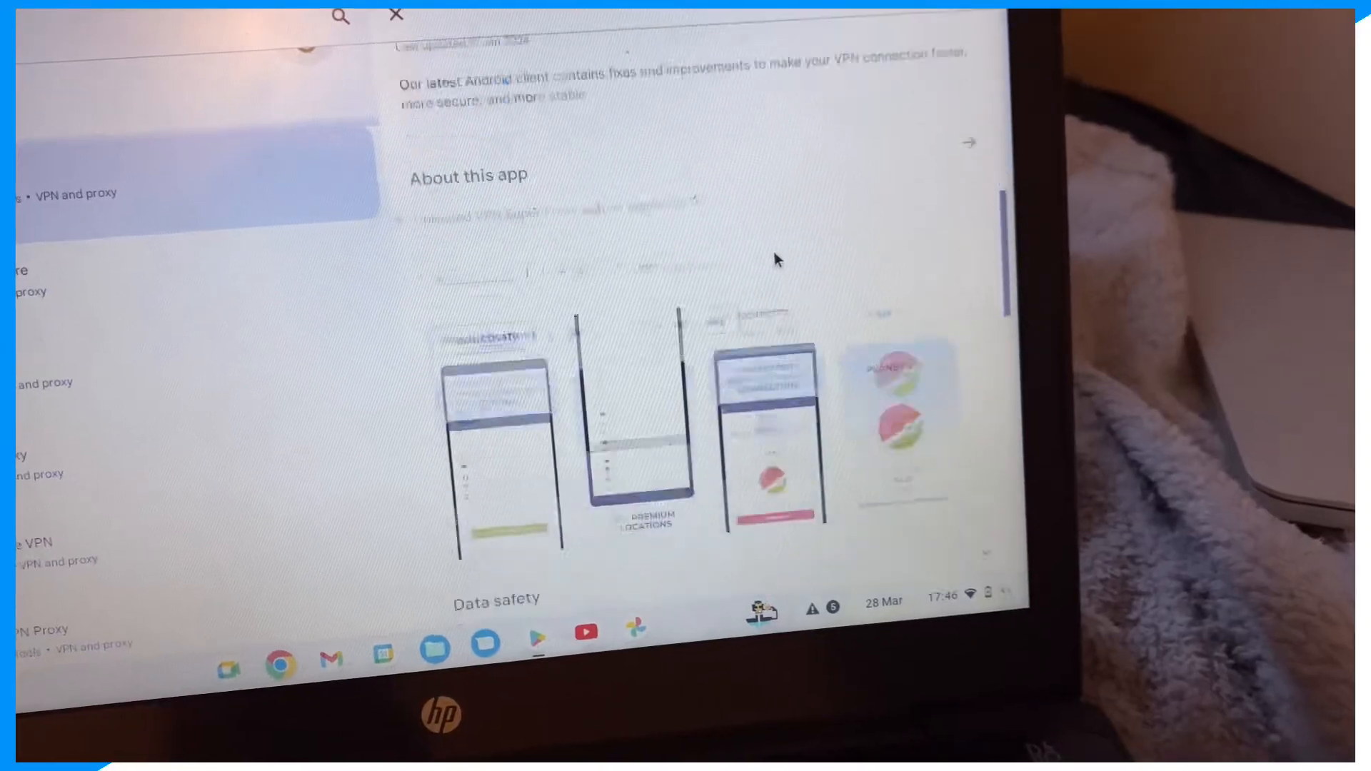
scroll("down", 3)
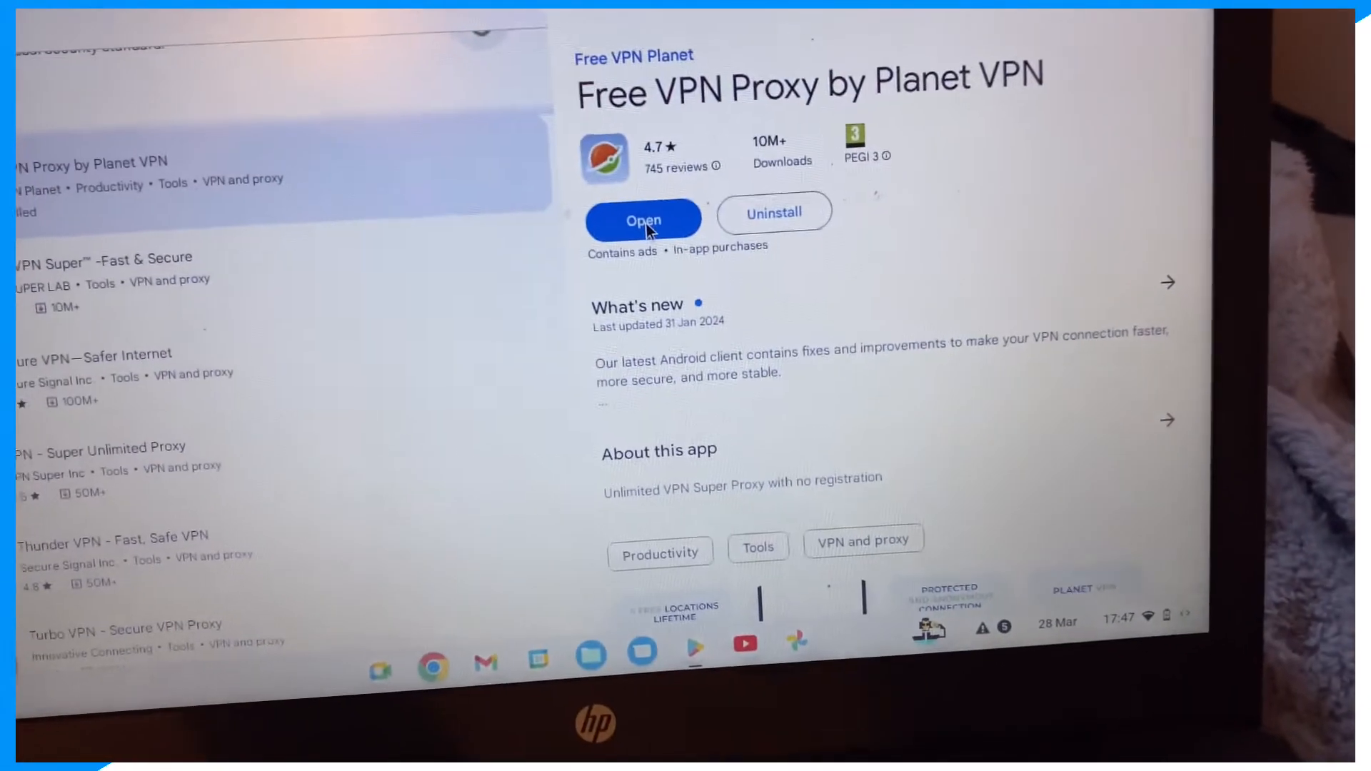
Open Planet VPN from its store page and close the access-difficulties note
left_click(643, 217)
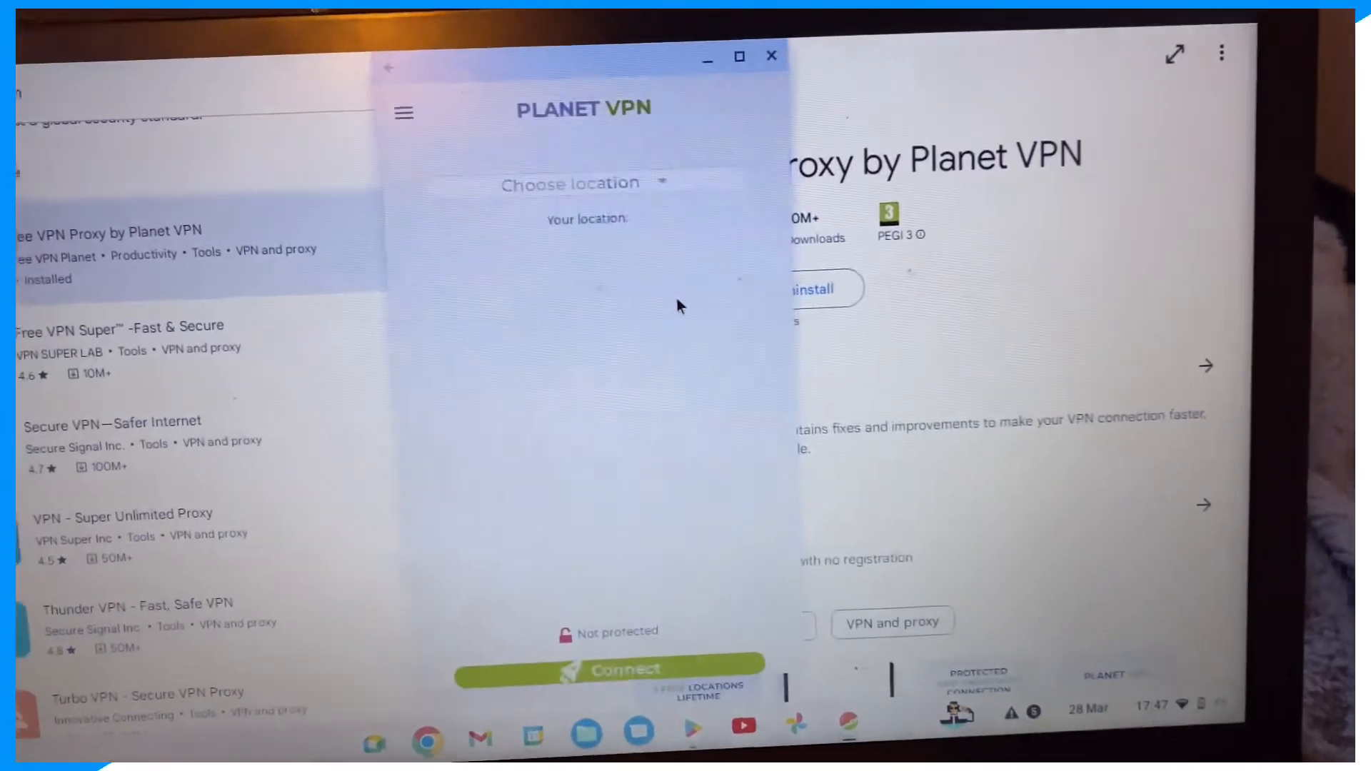
left_click(608, 669)
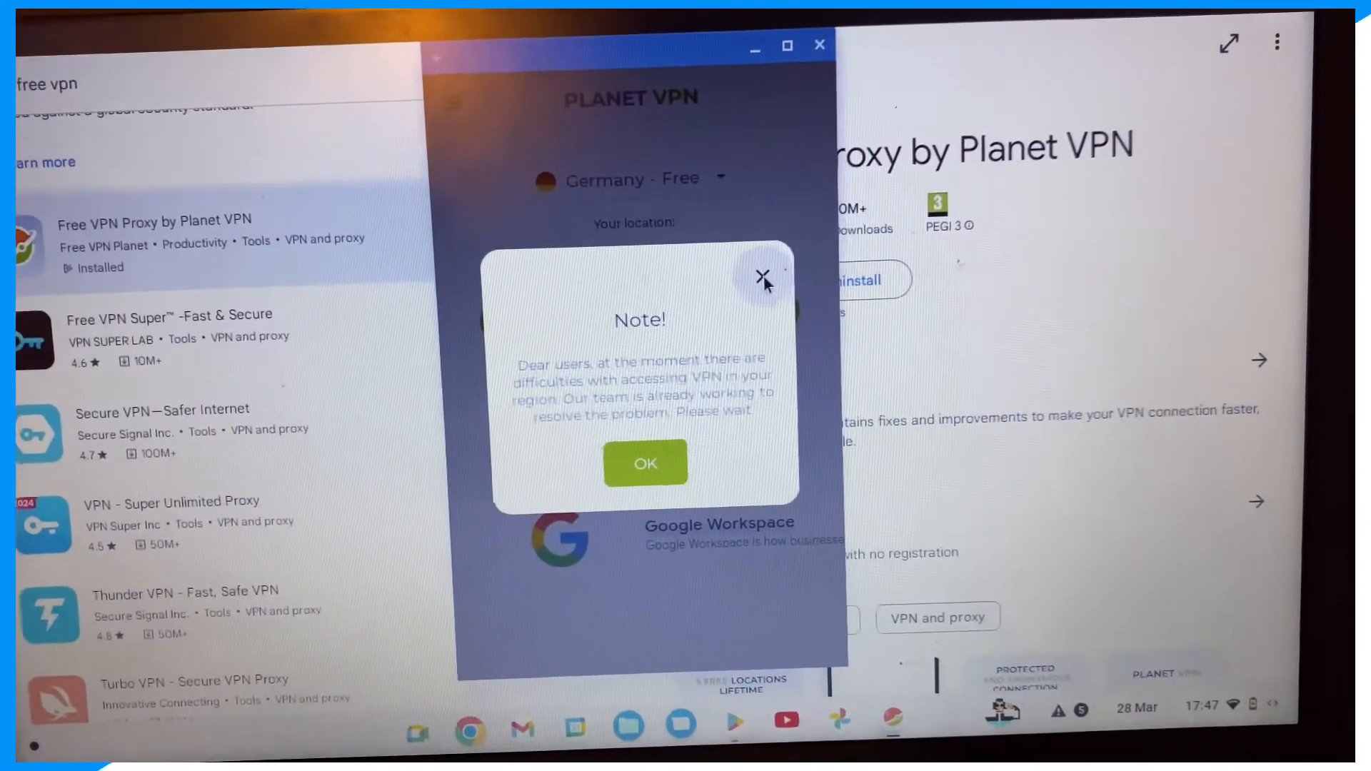
left_click(760, 276)
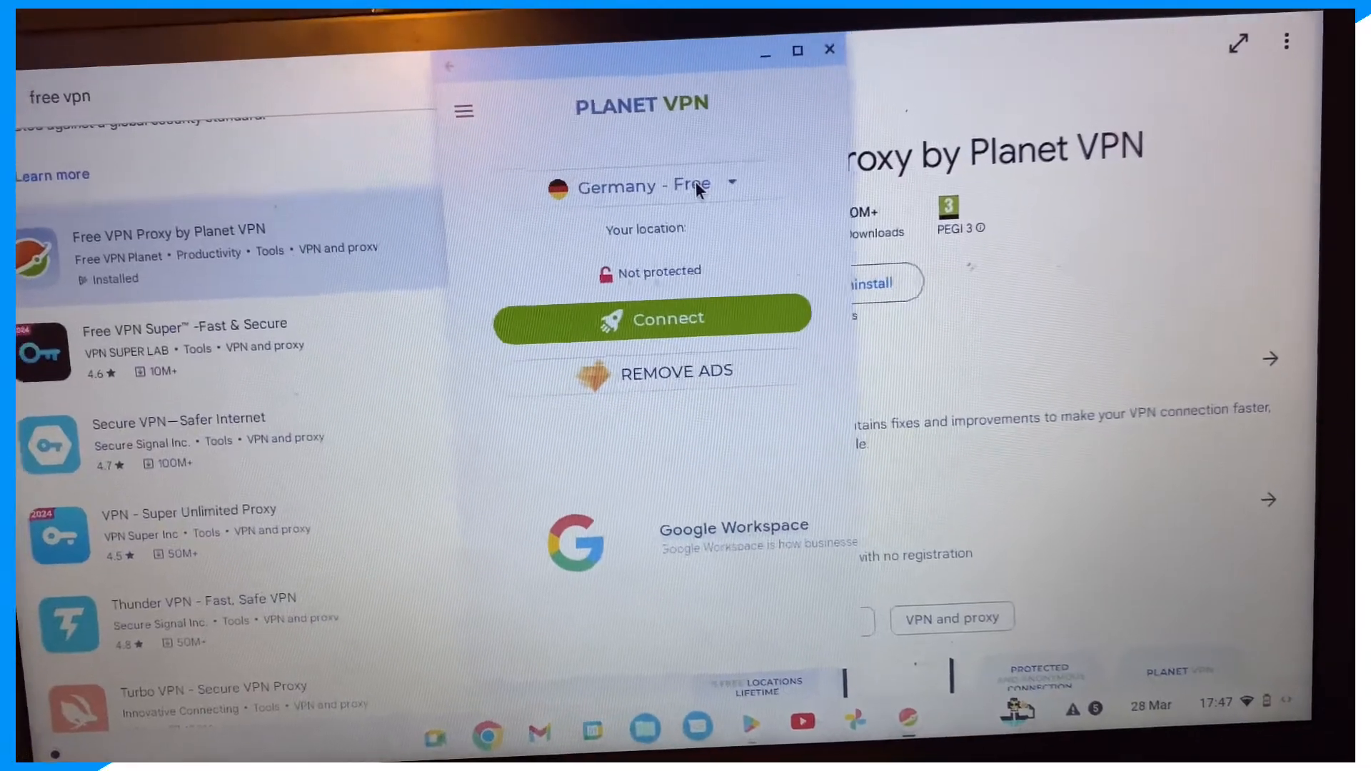
Select the United Kingdom - Free server from the location list
left_click(645, 184)
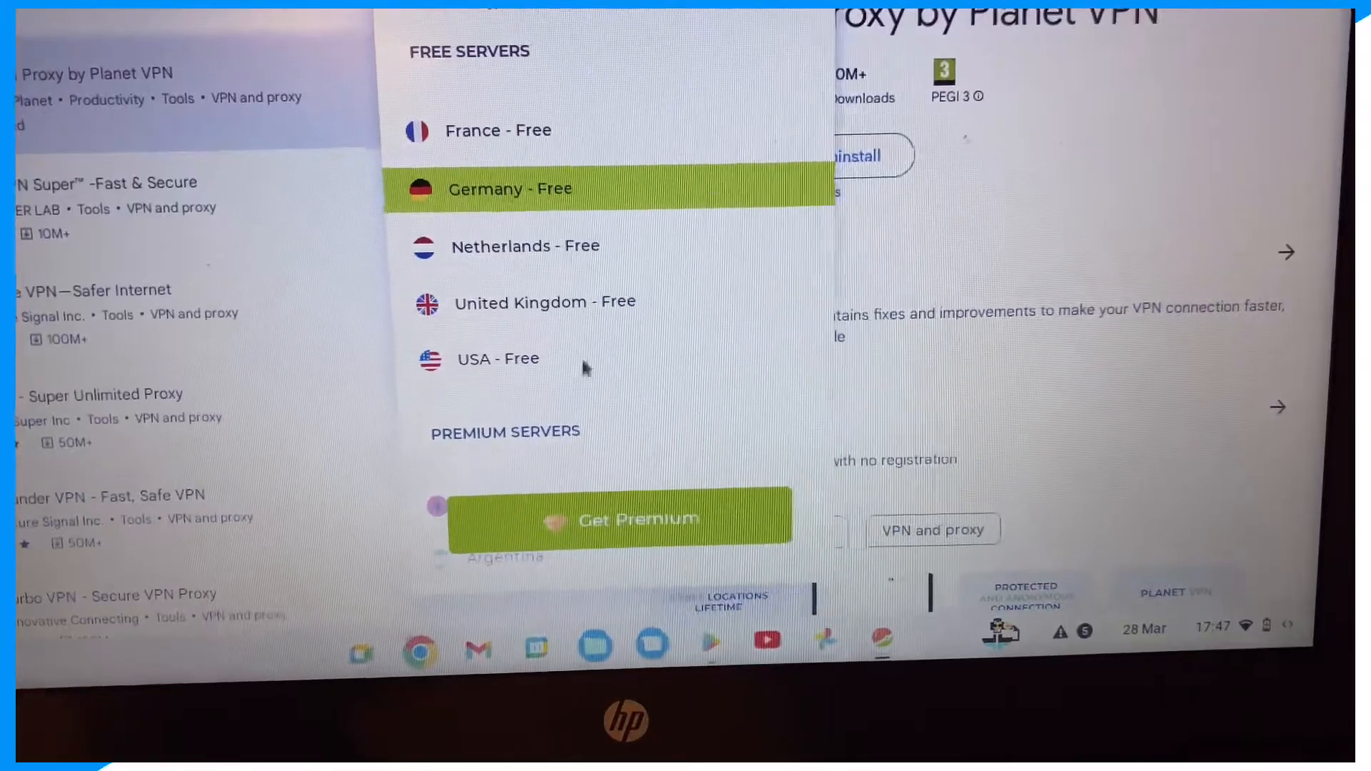
scroll("down", 3)
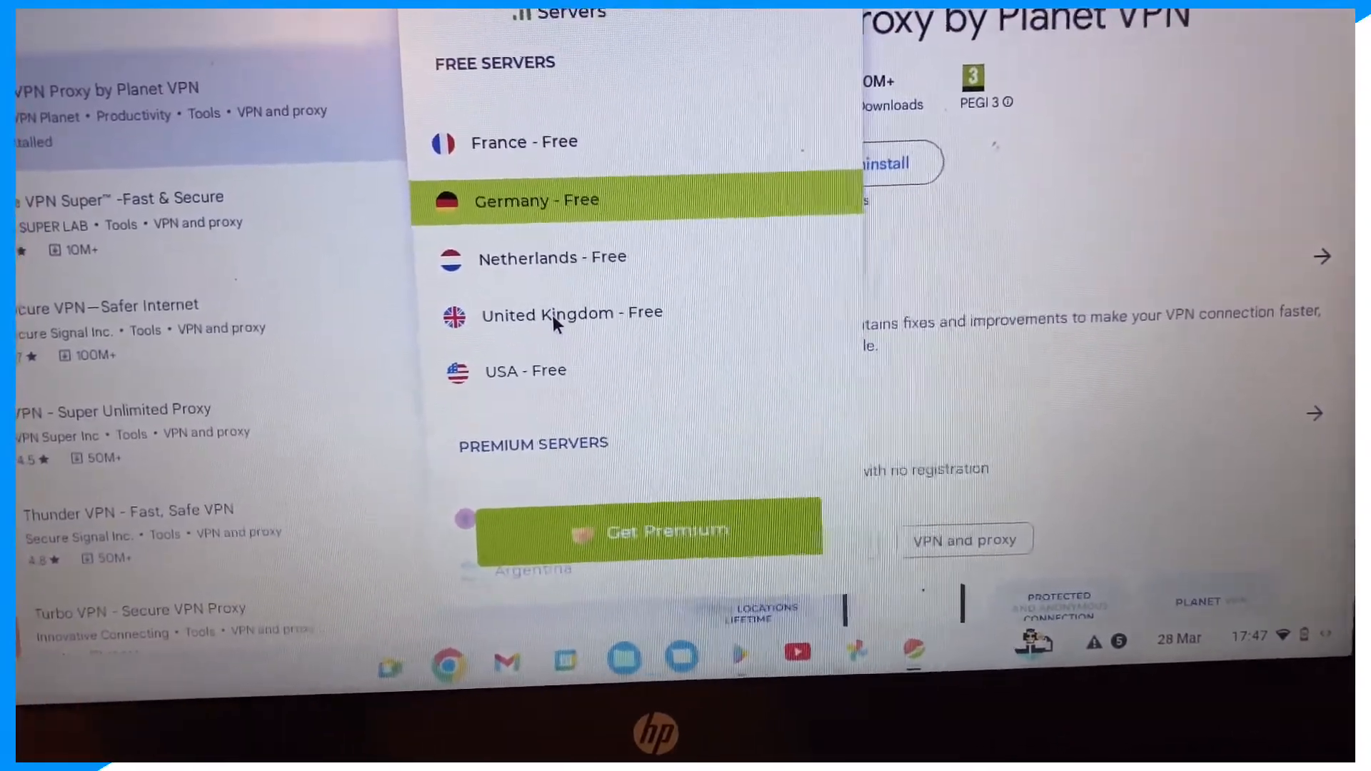
left_click(537, 199)
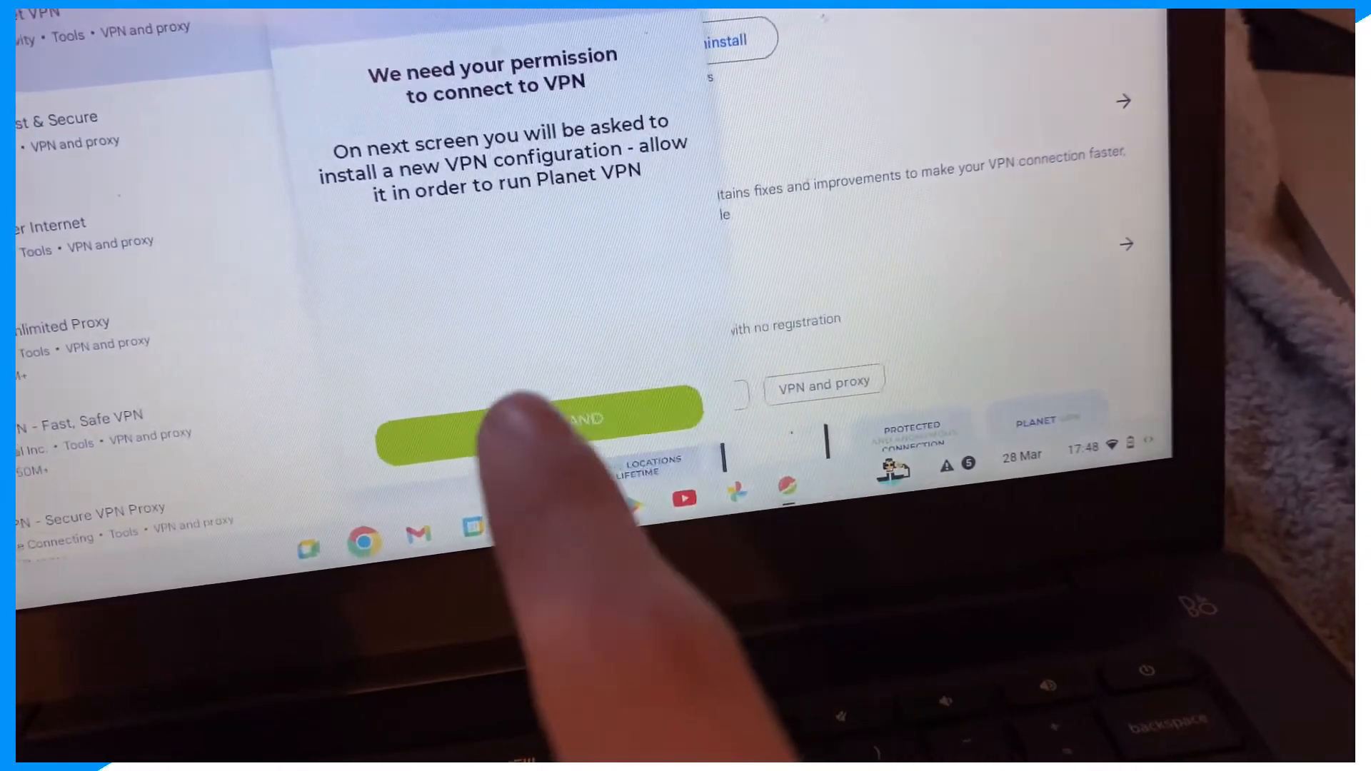
Acknowledge and accept Planet VPN's connection permission notices
left_click(542, 426)
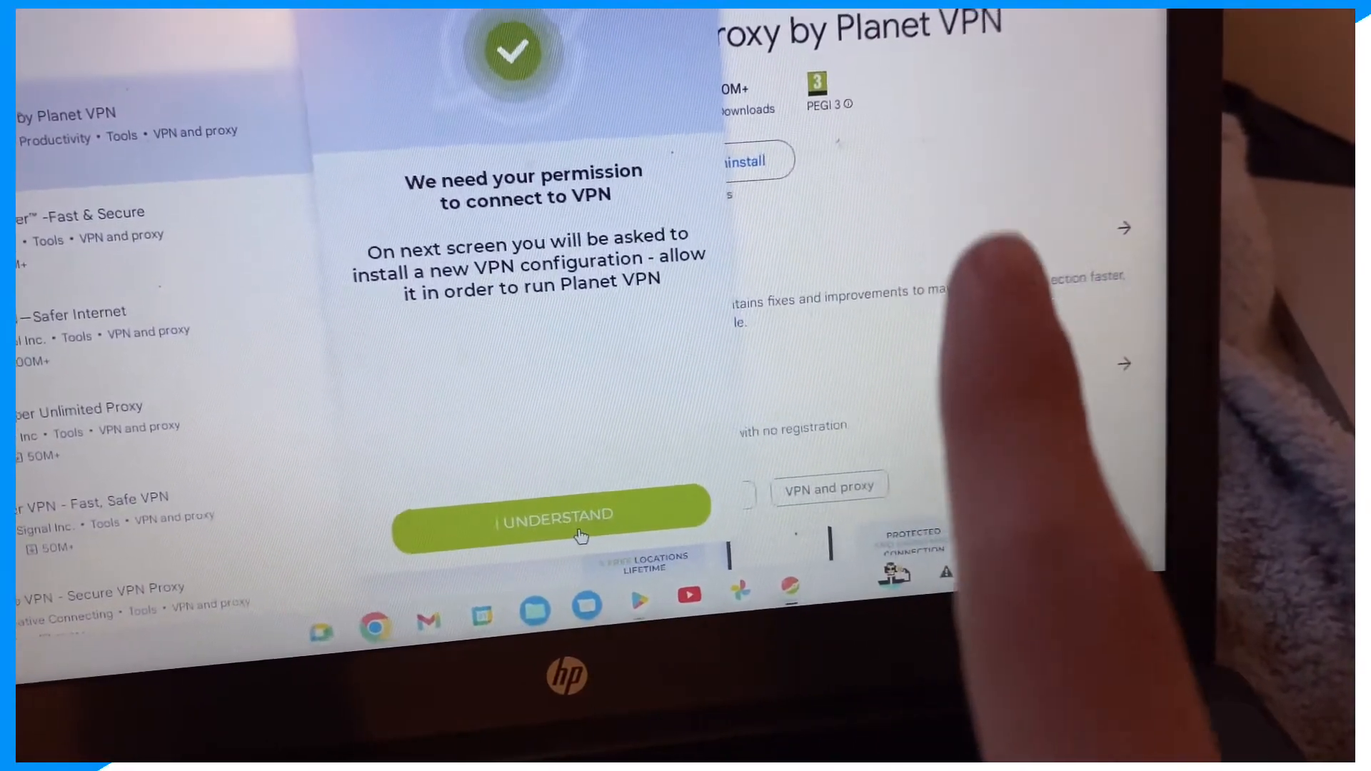
mouse_move(595, 535)
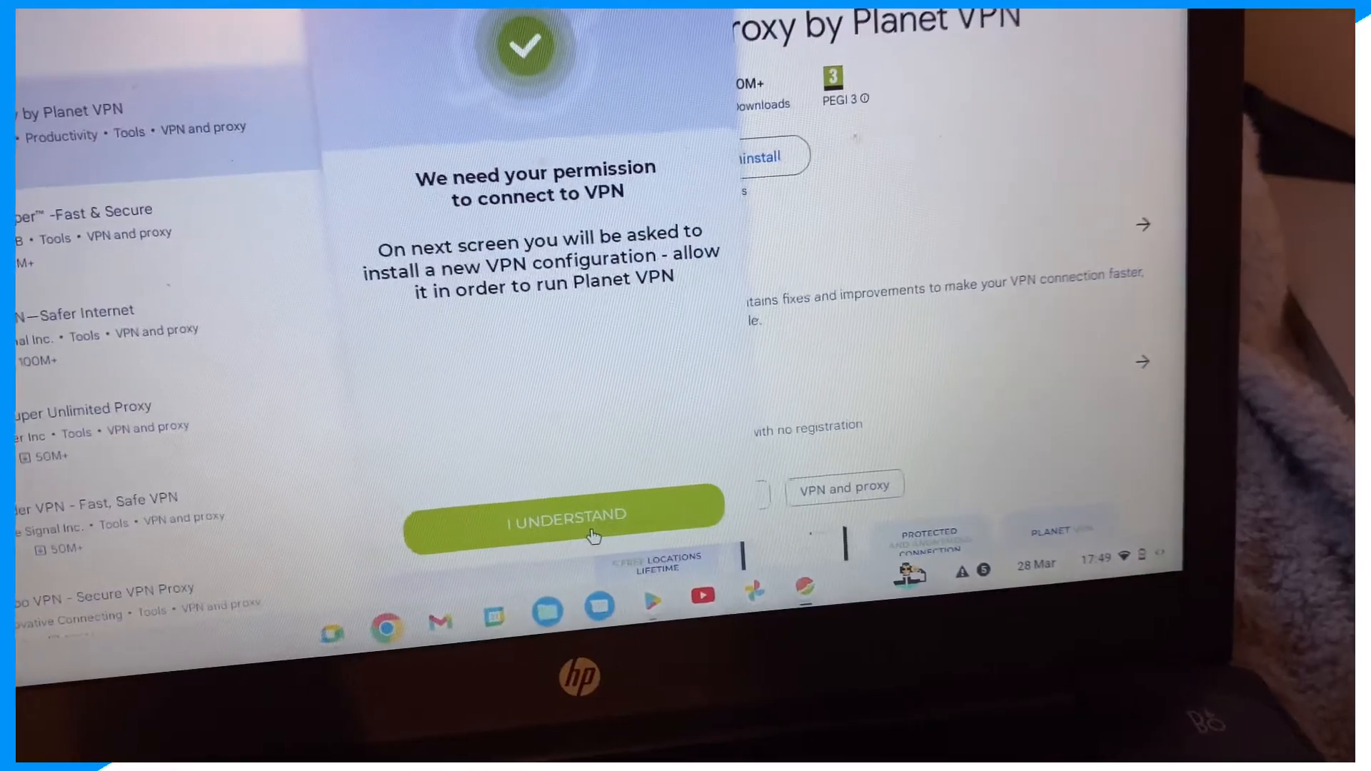
left_click(564, 515)
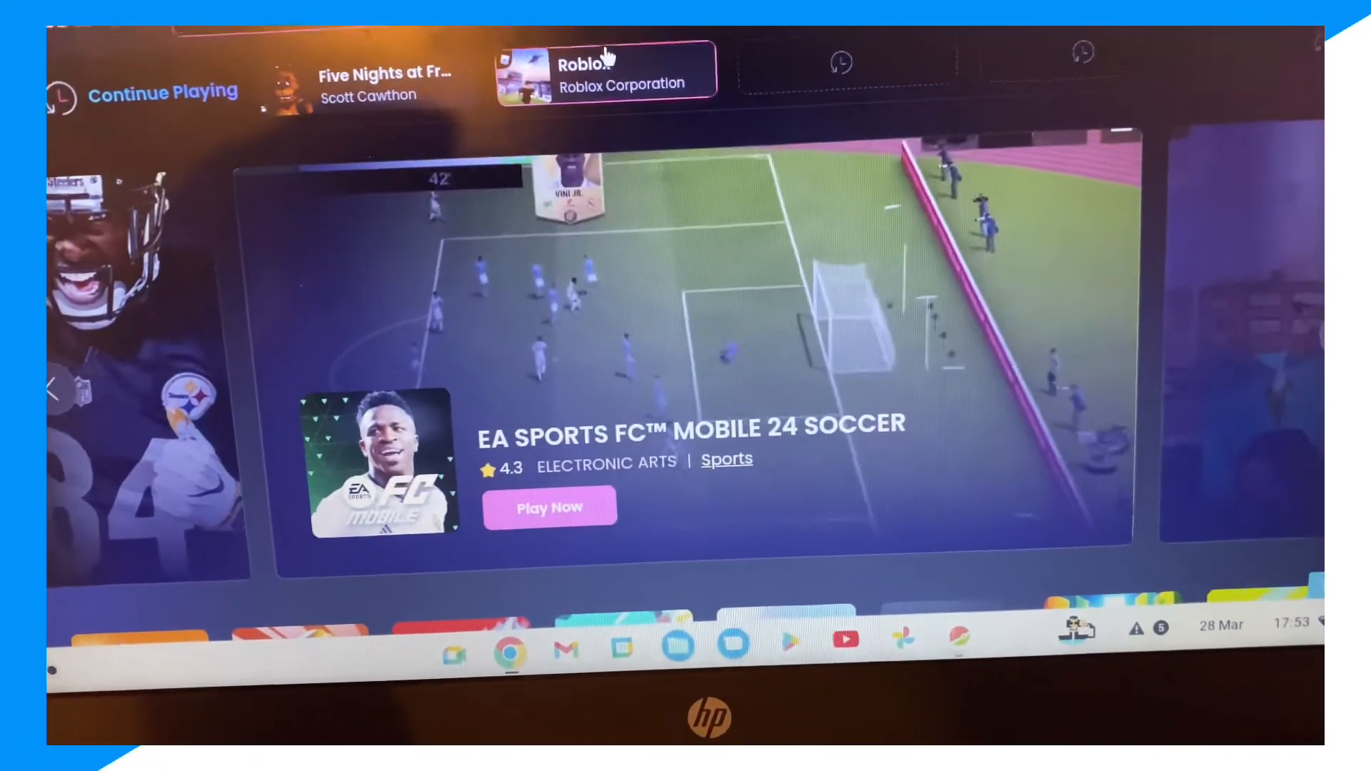
Open Roblox on now.gg and choose Play in browser
left_click(607, 70)
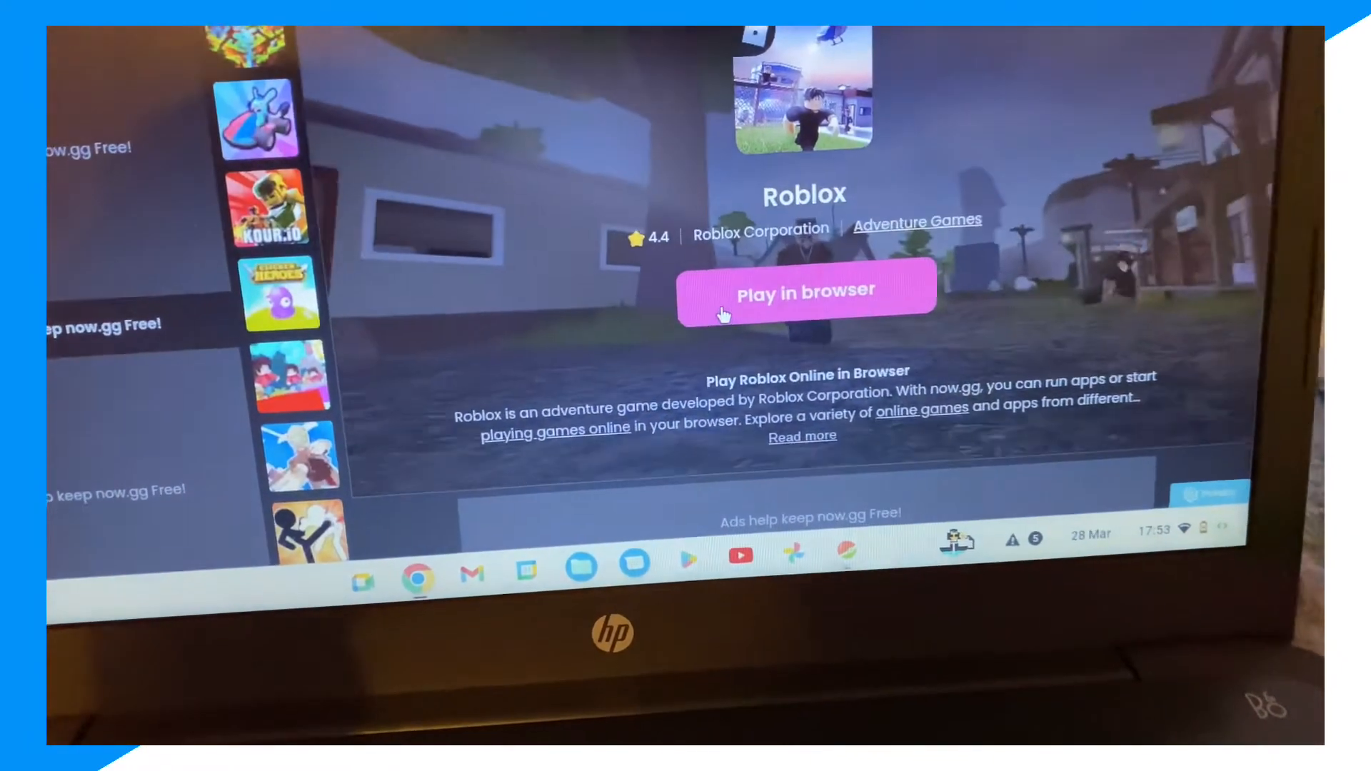
left_click(803, 292)
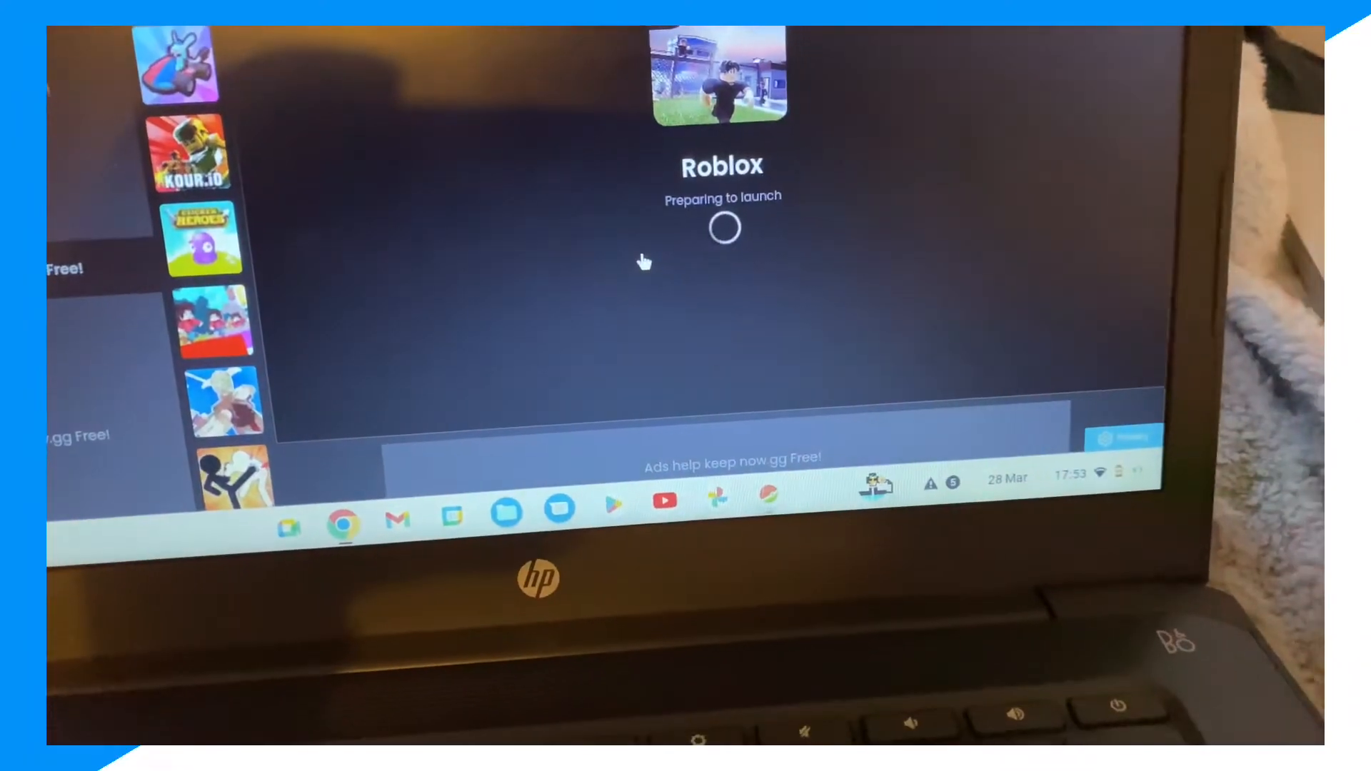